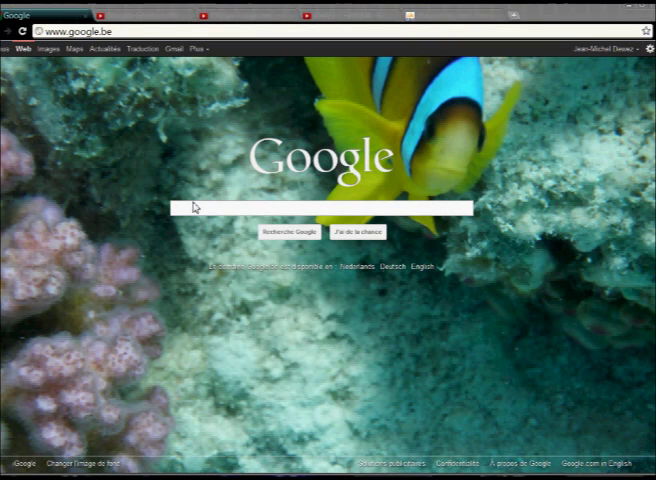
- Search Google for 'dabooking' and bring up its results
left_click(320, 208)
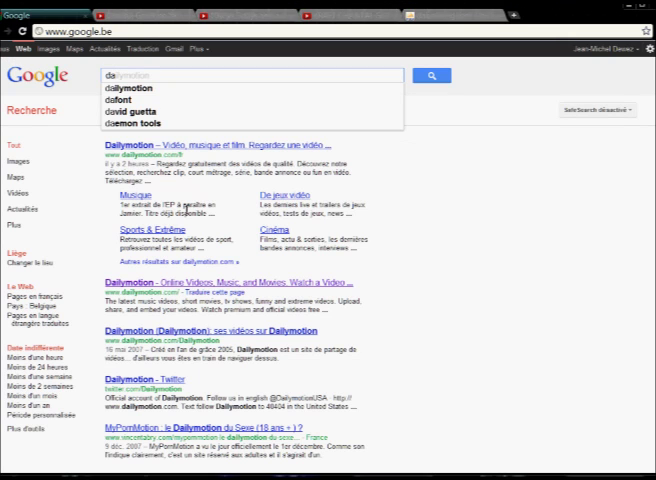
type("dabooking")
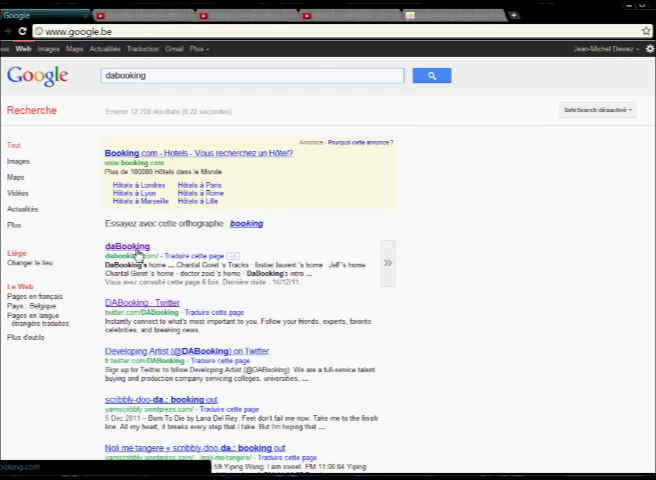
- Go to the DaBooking site from the results and open its new account registration form
left_click(124, 246)
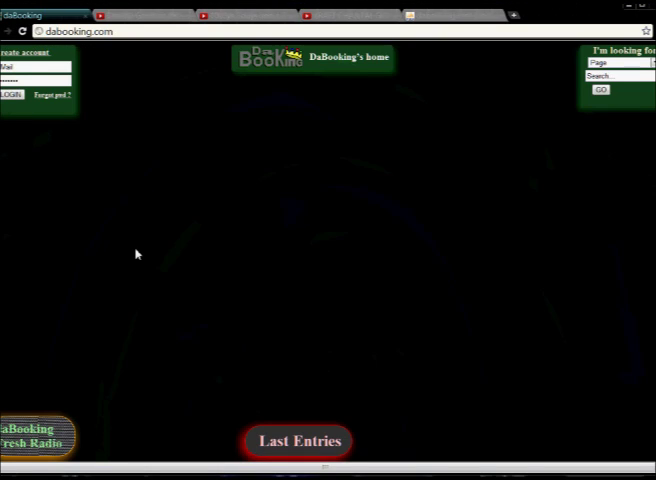
mouse_move(172, 176)
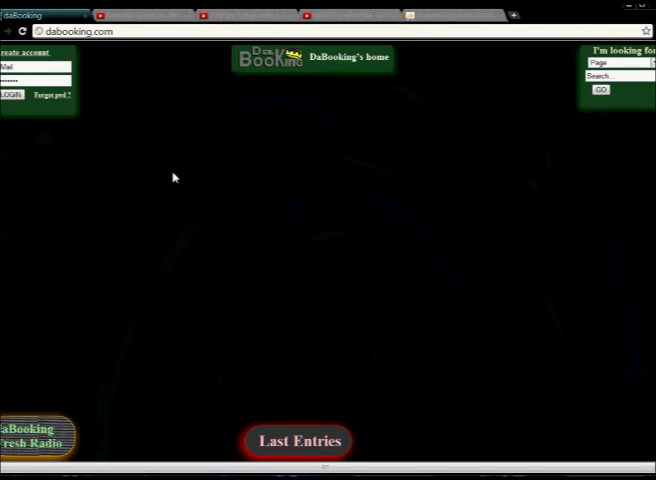
mouse_move(22, 52)
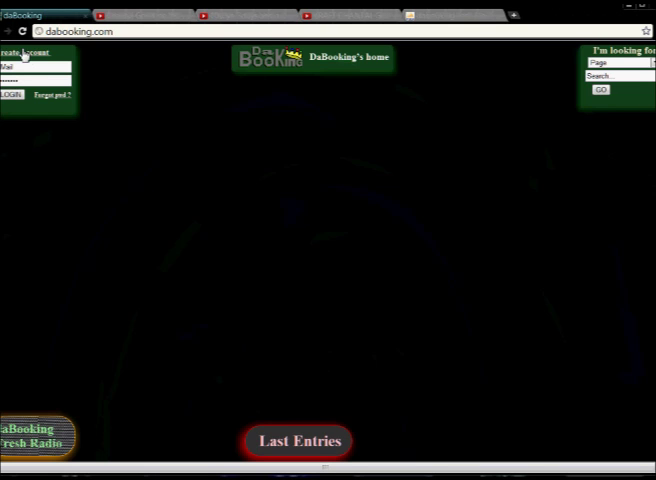
left_click(20, 52)
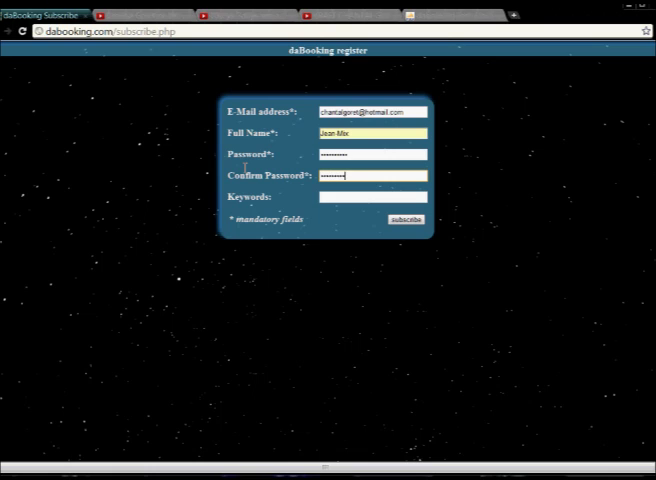
- Add a Commodore 64 keyword from the 'comm' suggestions and submit the registration
left_click(370, 196)
type("8bit")
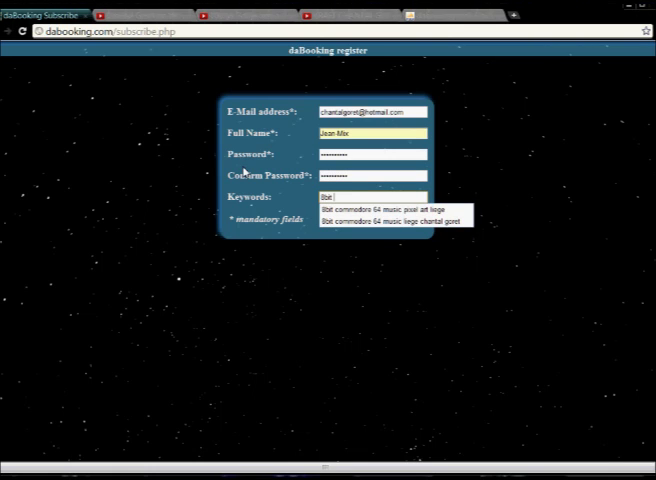
type("comm")
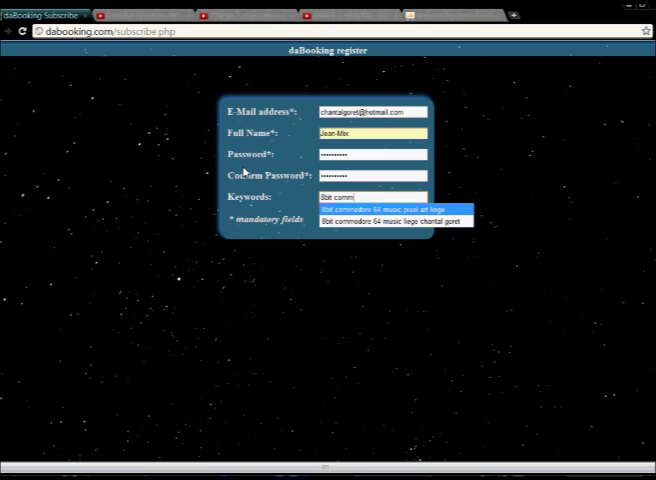
left_click(396, 208)
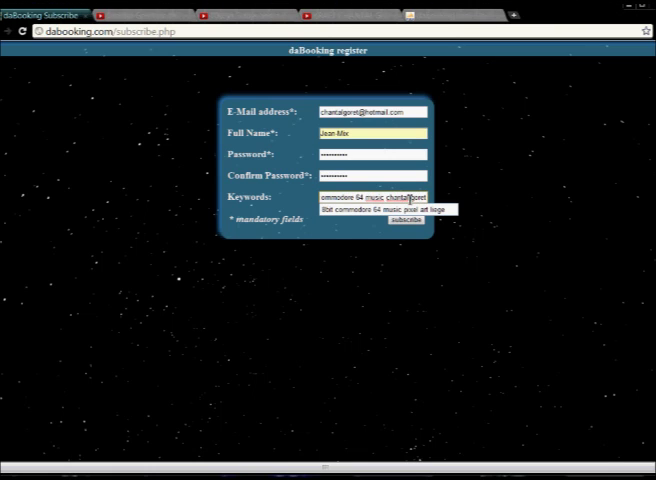
left_click(406, 220)
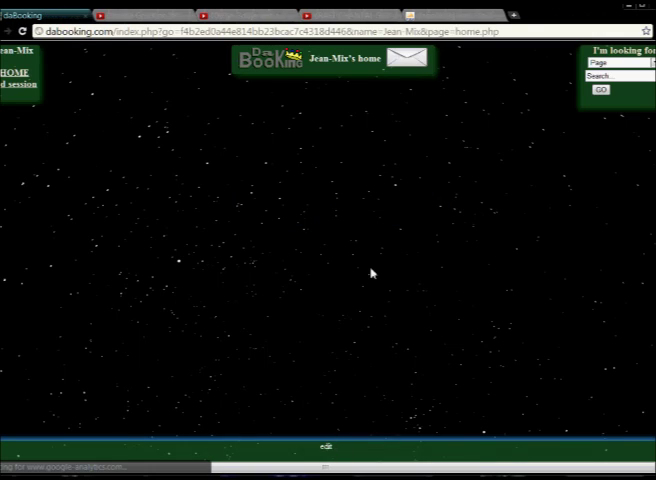
- In the background image changer, browse to the AAA folder and pick an image in thumbnail view
left_click(326, 444)
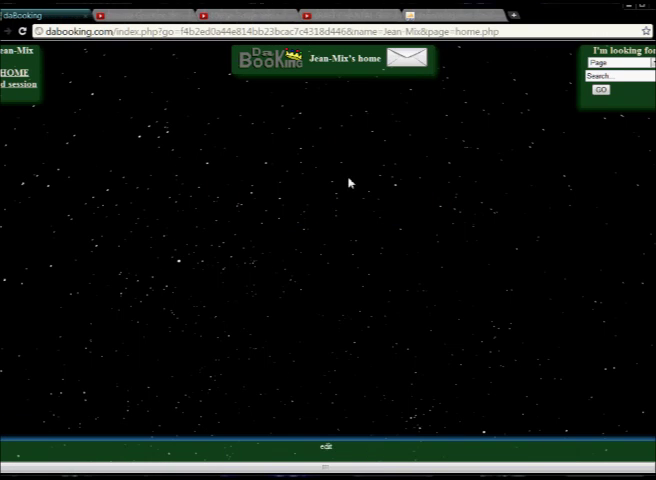
left_click(396, 452)
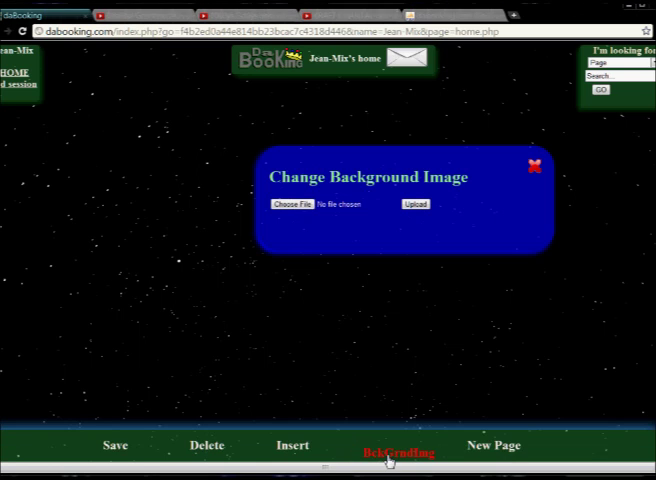
left_click(292, 204)
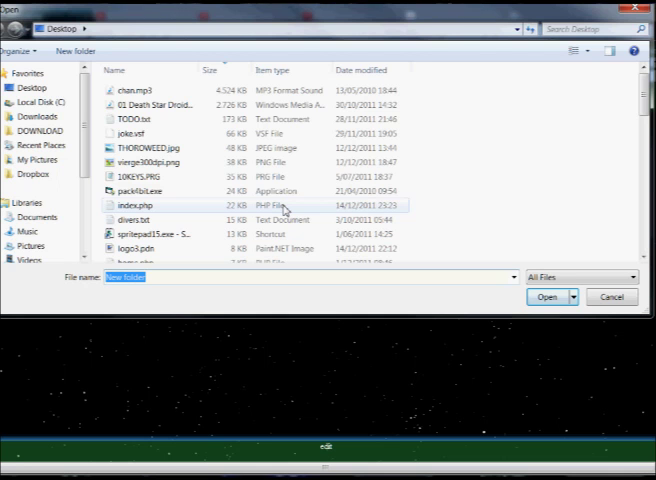
left_click(32, 88)
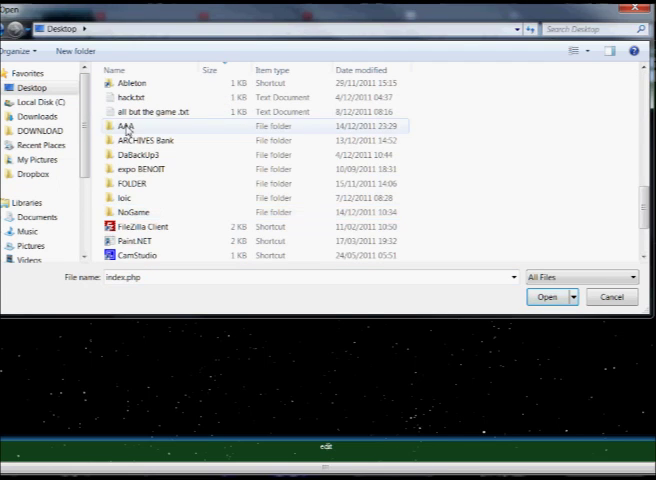
double_click(122, 126)
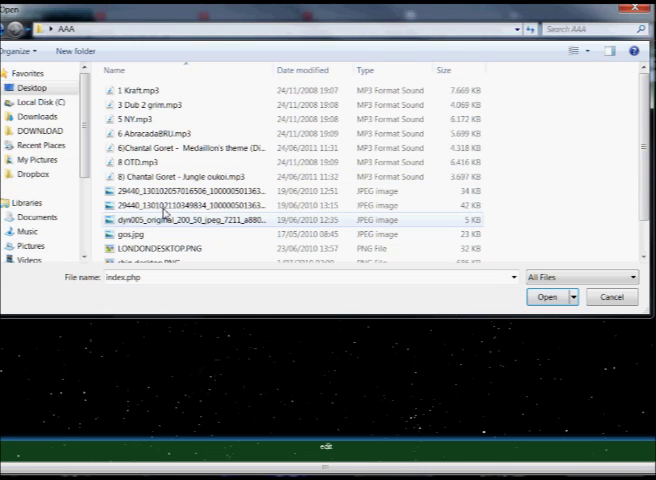
left_click(578, 52)
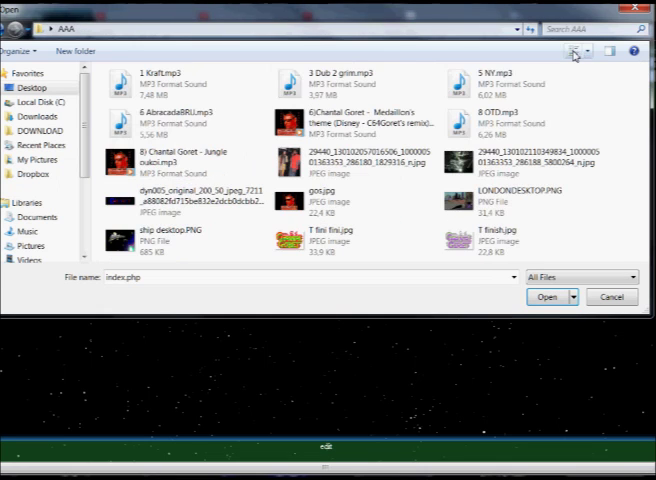
left_click(548, 296)
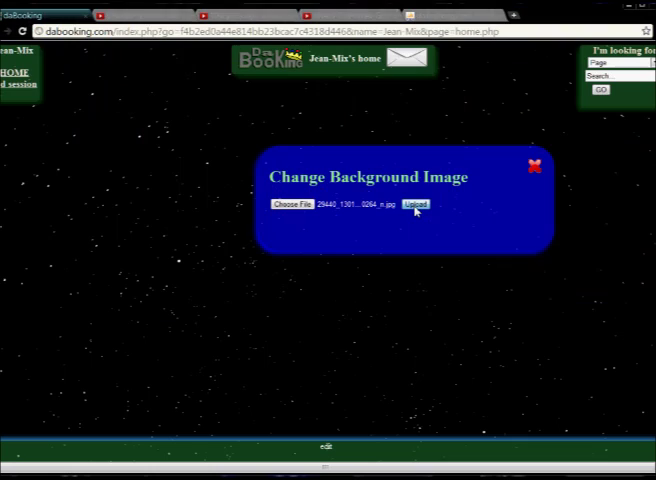
- Upload the chosen image as the page background and start a new box
left_click(414, 204)
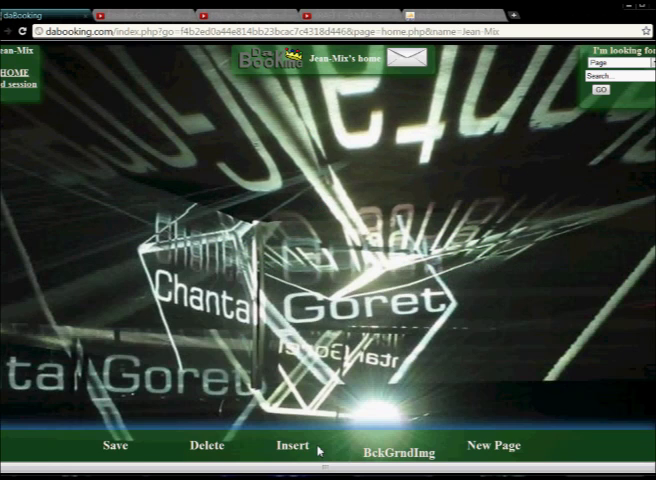
left_click(292, 446)
type("hello")
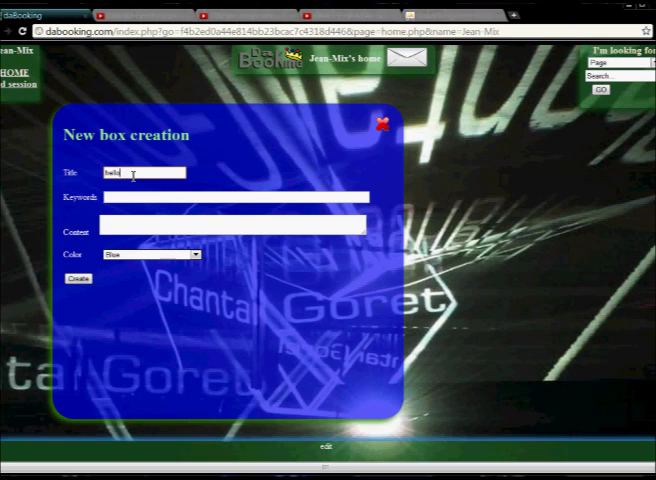
- Fill the box title ending in 2012 and keywords 'chantal' and 'dabookin'
type("2012")
left_click(236, 198)
type("commodore 64")
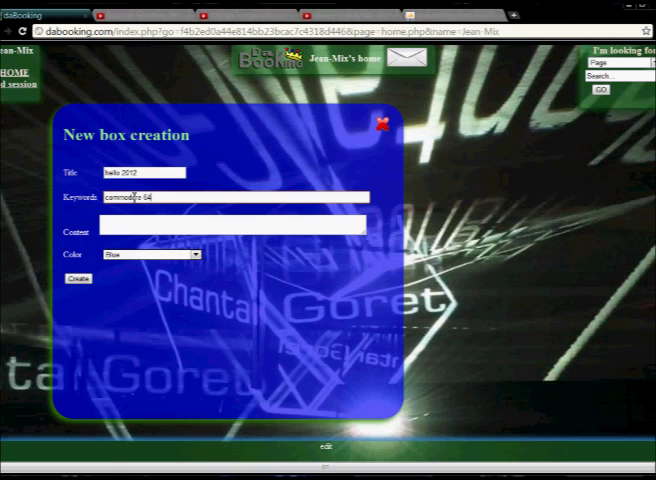
type("chantal")
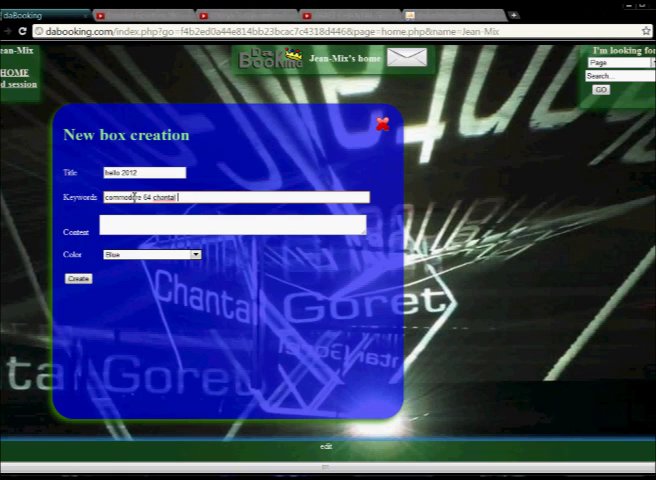
type("dabooking")
left_click(234, 224)
type("I a very happy")
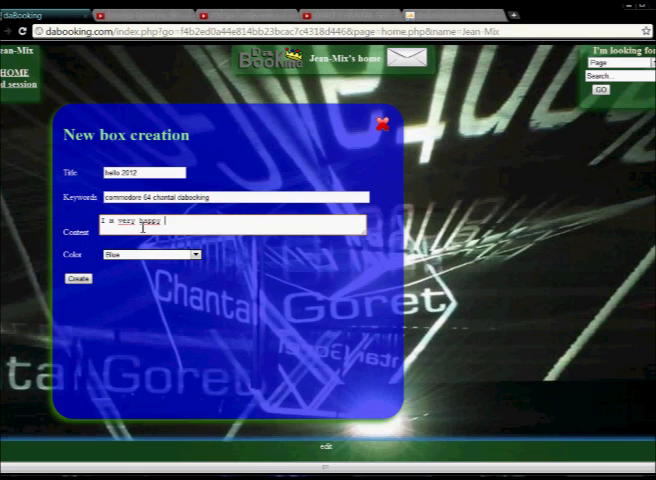
- Write the welcome message about showing the dabooking.com profile, ending 'enjoy 2012...', and create the box
type("to a")
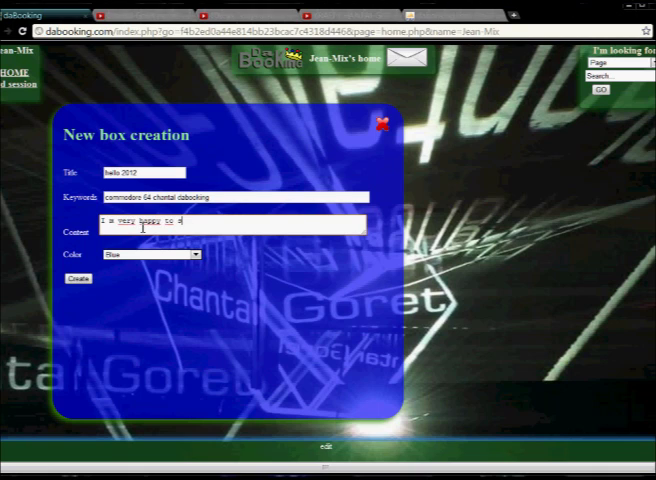
type("show you my")
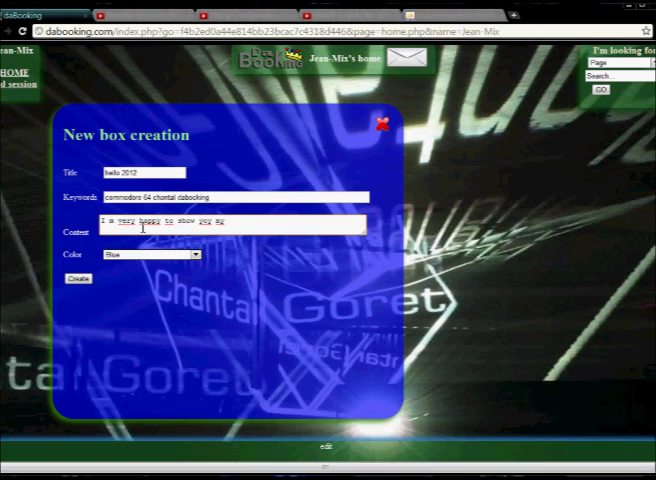
type("dabooking")
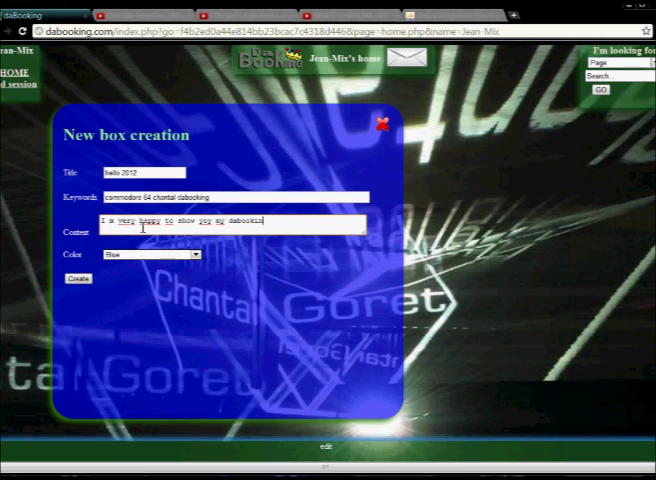
type(".")
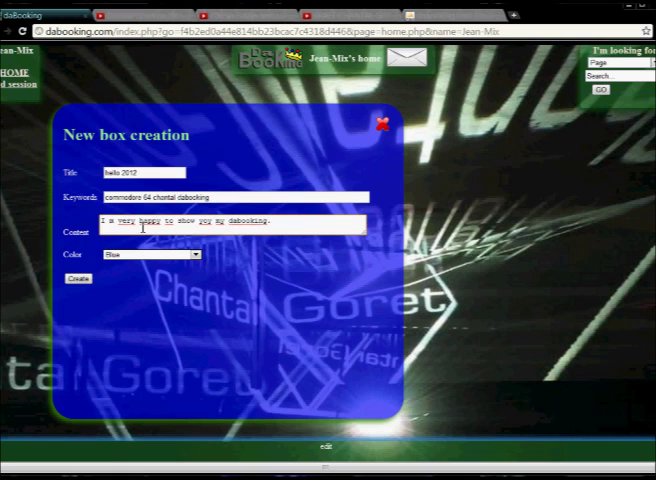
type(".com")
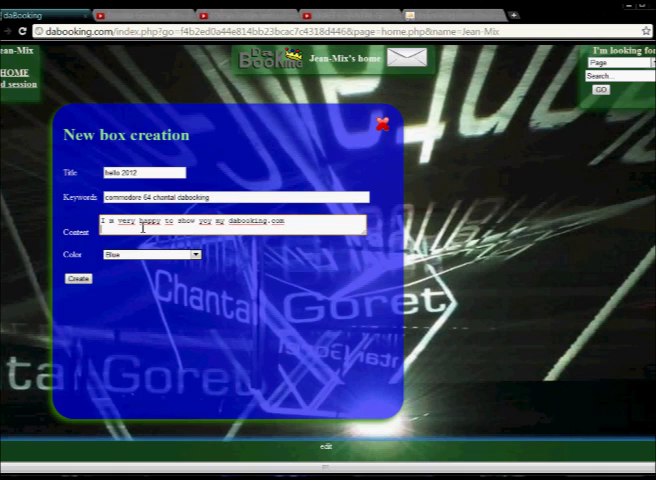
type("please have a profile")
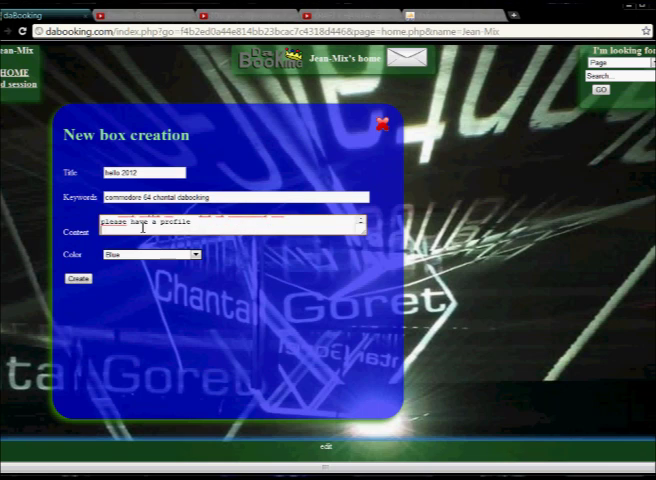
type("thanks")
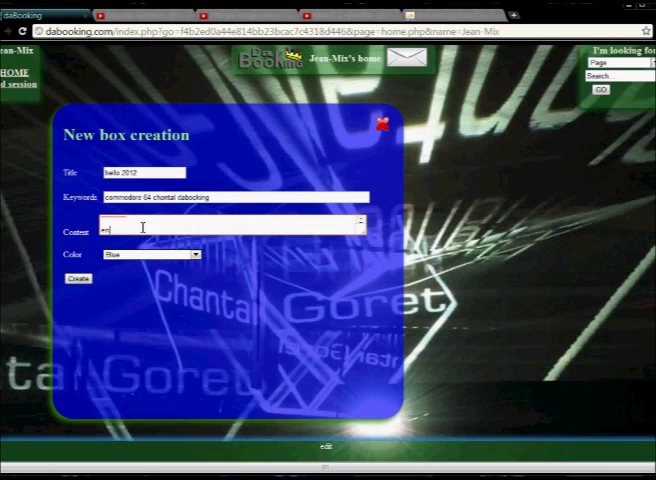
type("enjoy 2012")
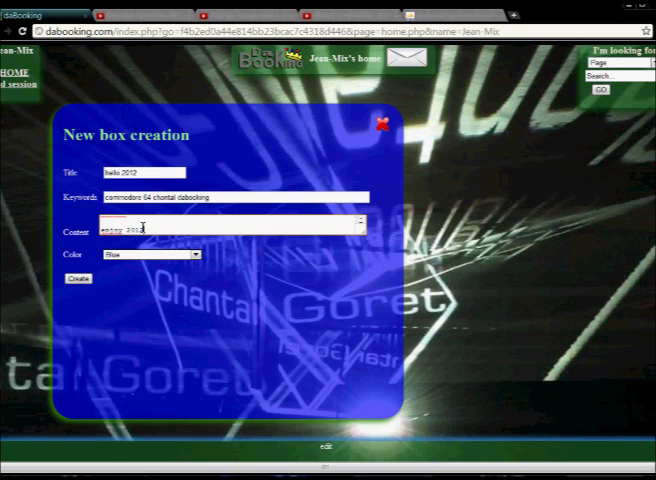
type("...")
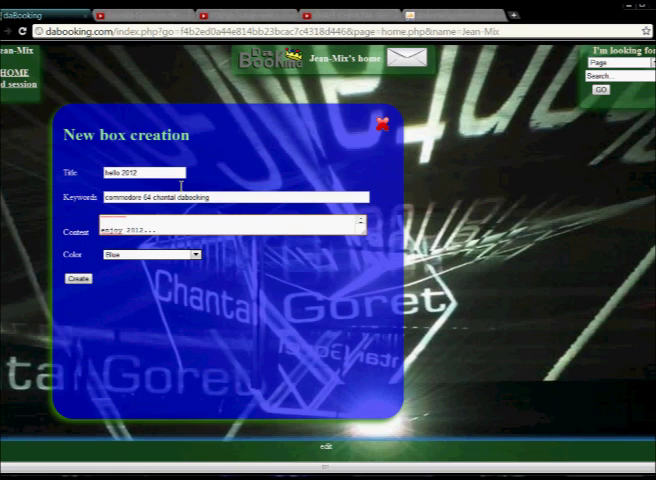
left_click(378, 120)
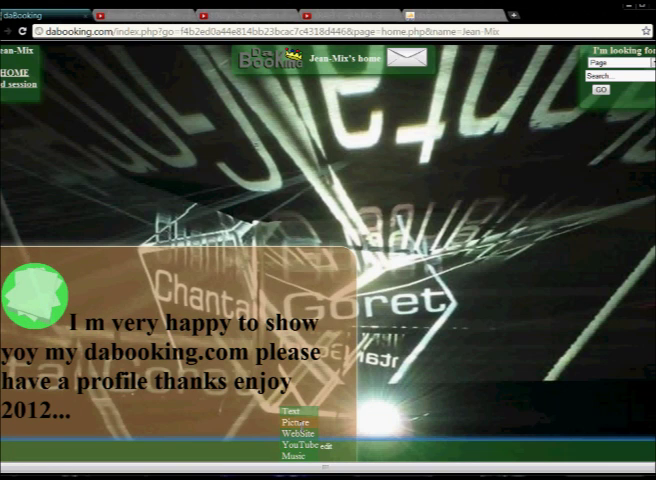
- Create a picture box with the singer's JPG photo and a yellow frame colour
left_click(294, 420)
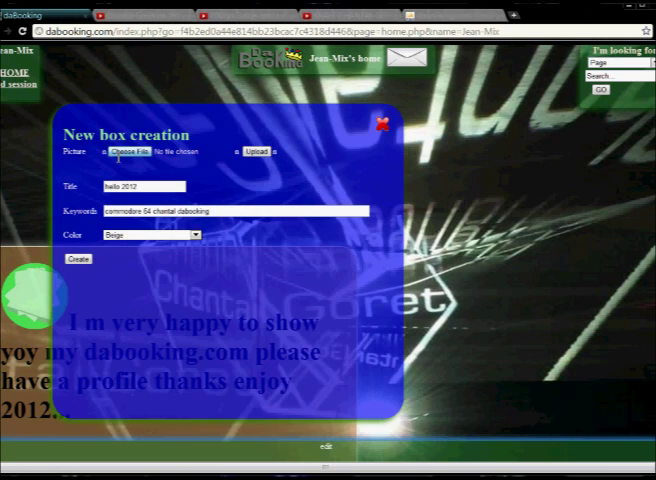
left_click(132, 152)
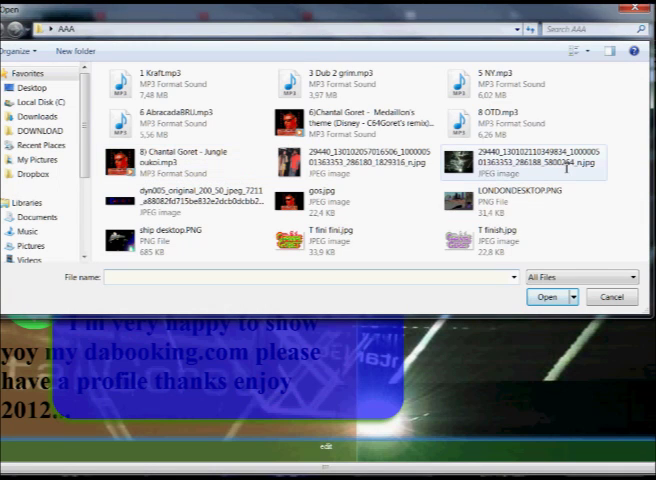
left_click(330, 236)
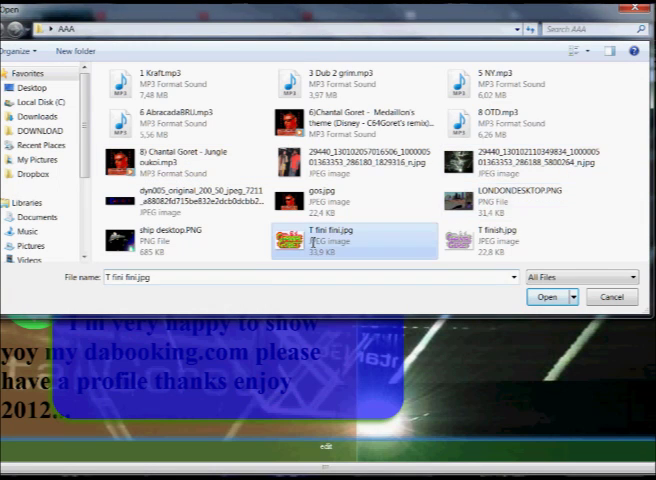
left_click(548, 296)
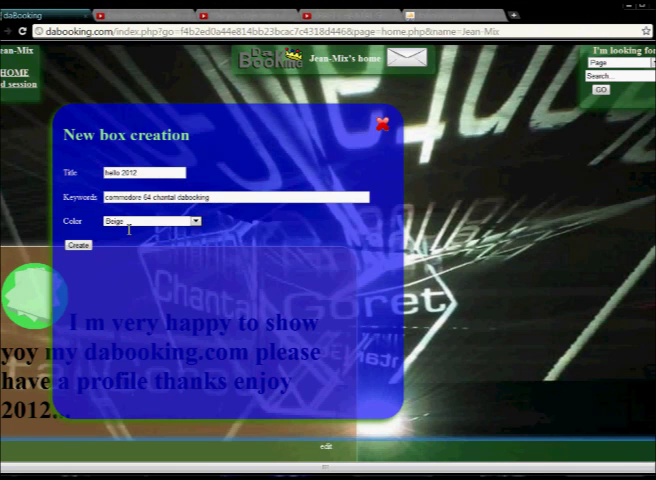
left_click(380, 122)
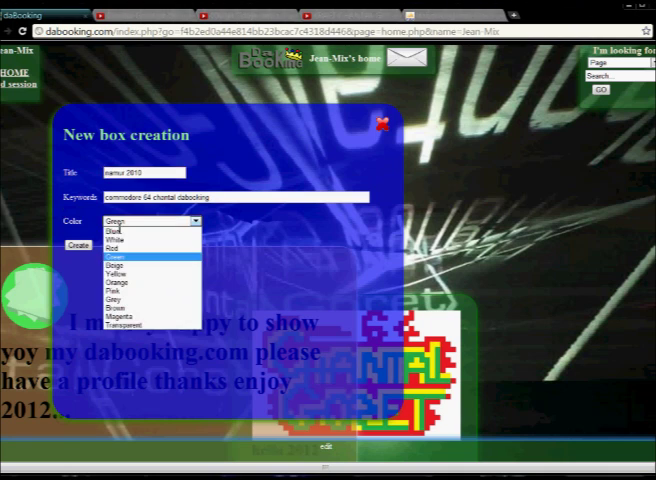
left_click(120, 264)
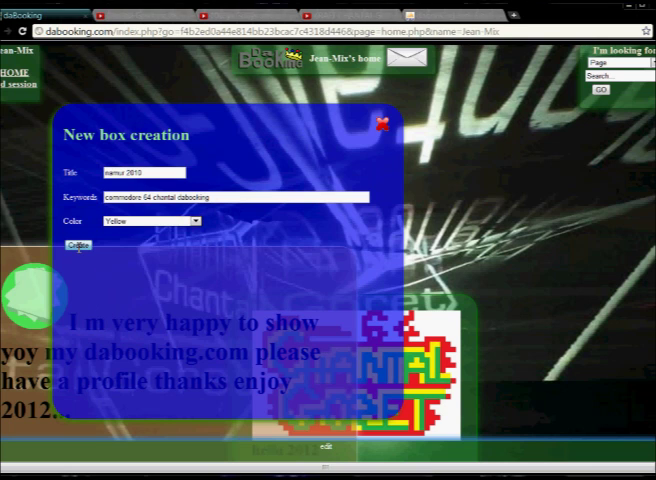
left_click(380, 120)
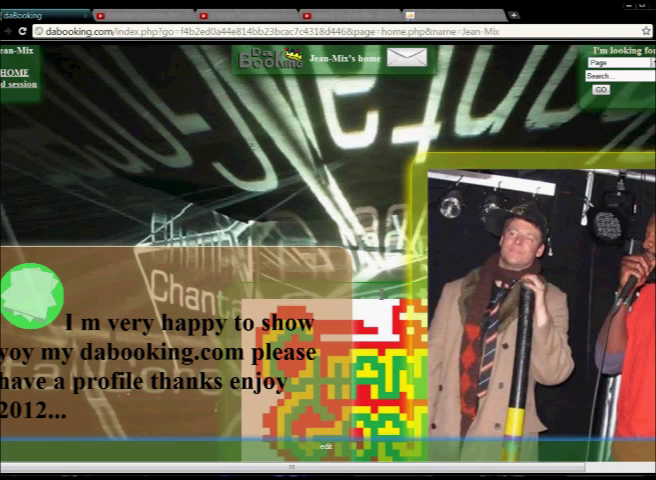
- Create a website box with URL dabooking.com
left_click(328, 444)
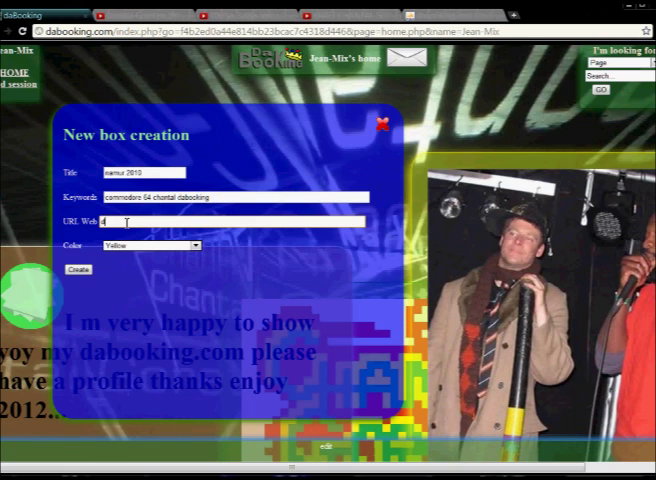
type("dabooking")
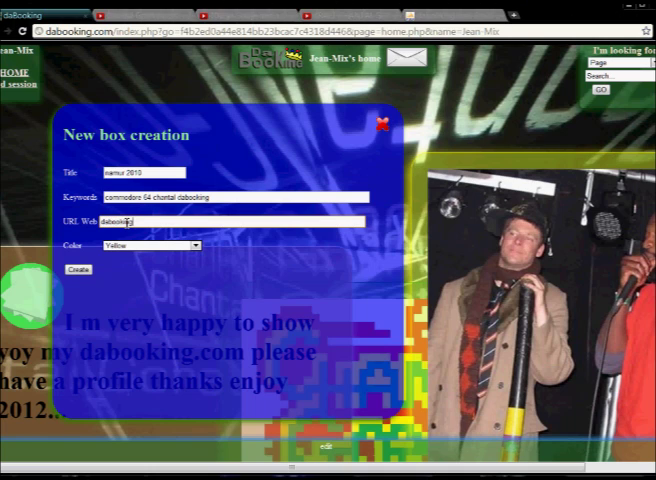
type(".com")
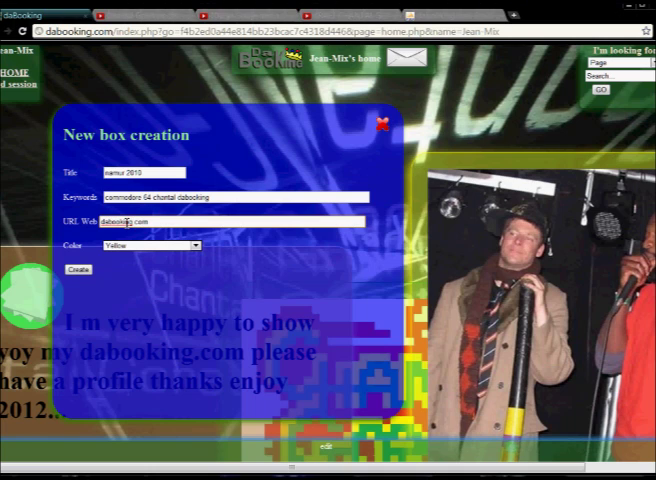
left_click(148, 244)
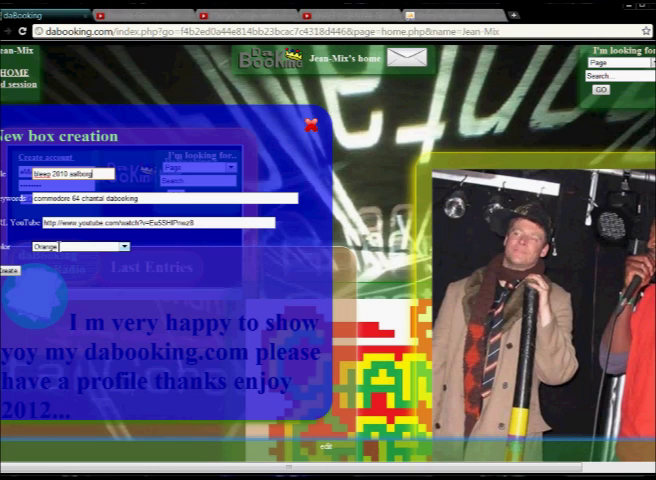
- Create the YouTube video box on the profile
left_click(76, 246)
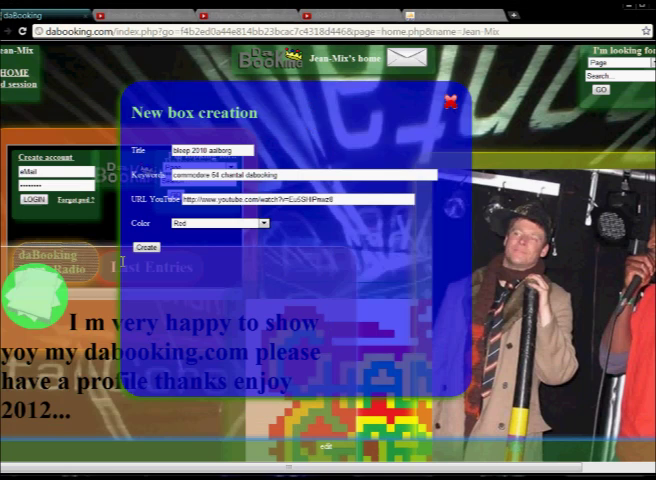
left_click(148, 246)
type("open the")
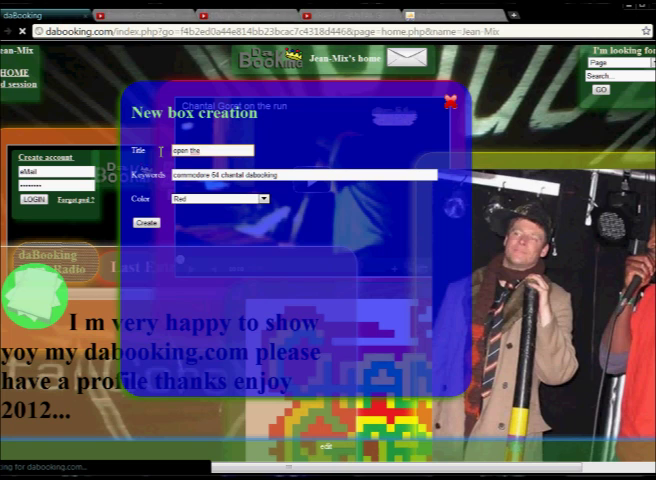
- Finish the box title with 'dog', choose Grey as the colour and create the box
type("dog")
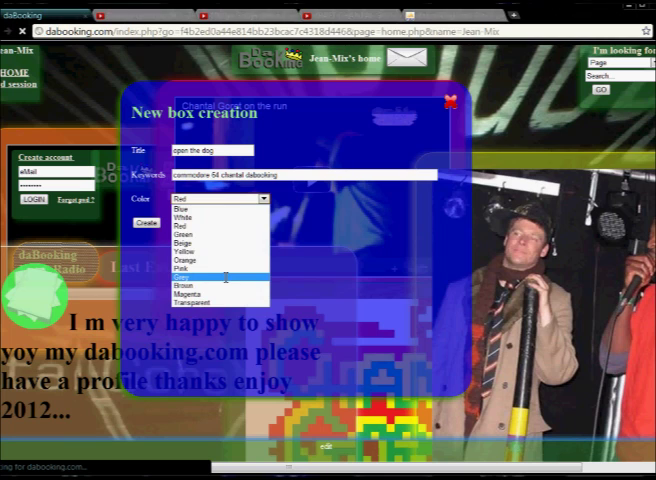
left_click(196, 276)
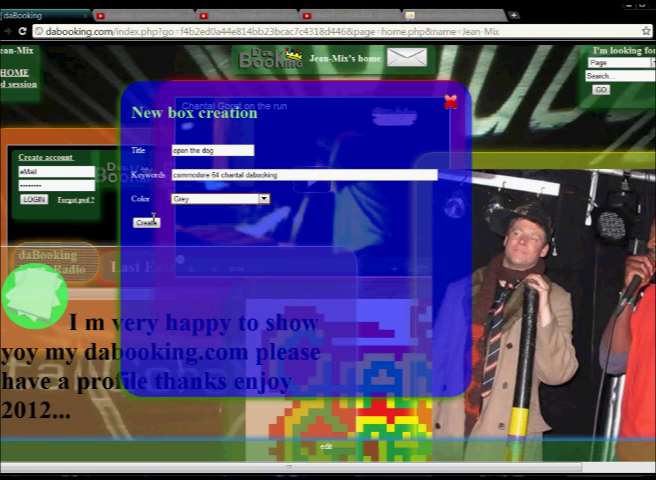
left_click(144, 222)
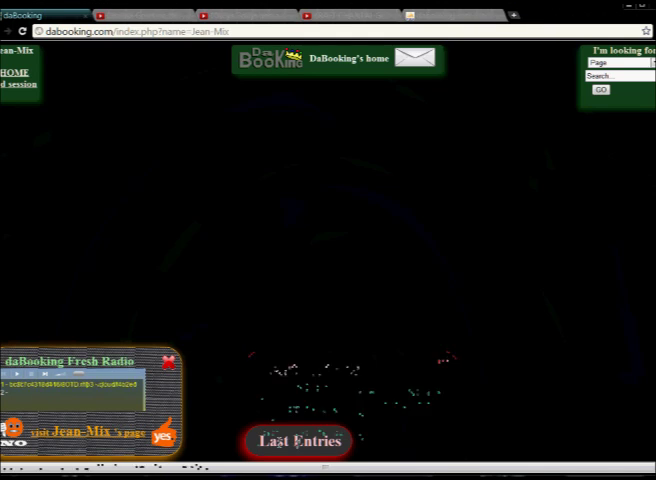
- Expand Last Entries, view the homes list and return to the own profile page
left_click(296, 440)
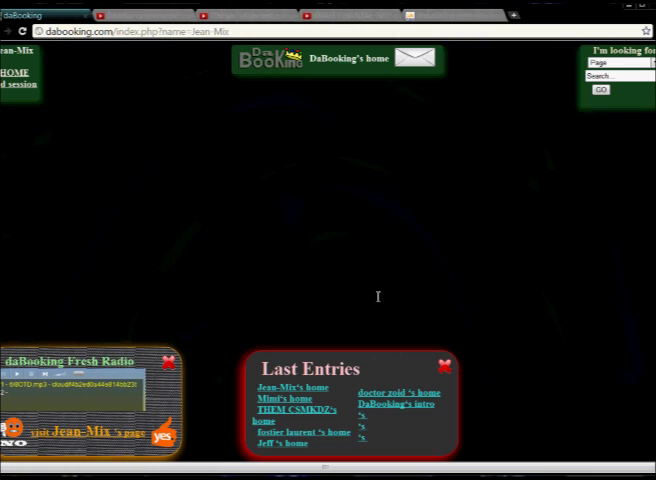
left_click(608, 76)
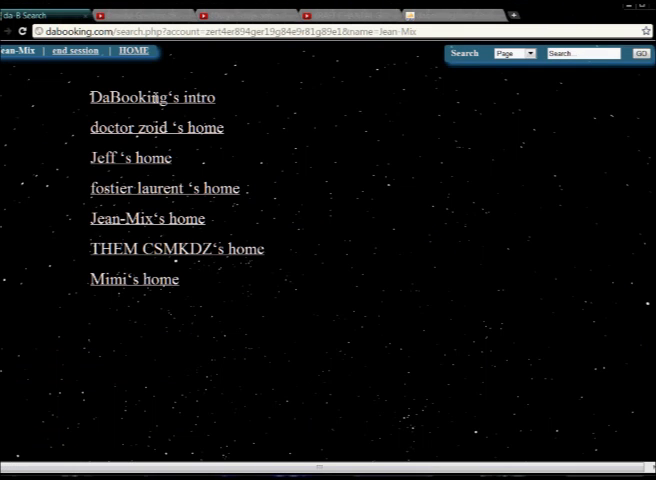
left_click(146, 218)
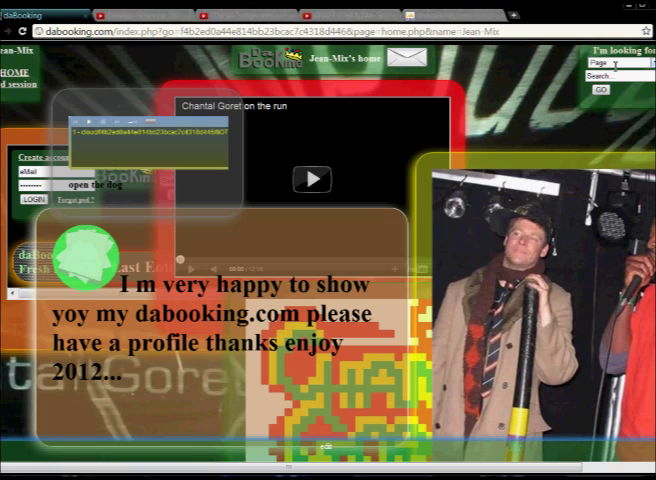
- Revisit the list of homes and come back to the own profile page again
left_click(620, 64)
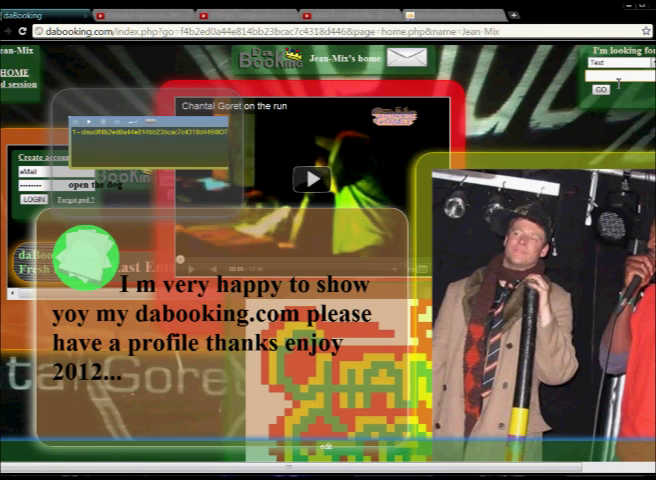
left_click(620, 64)
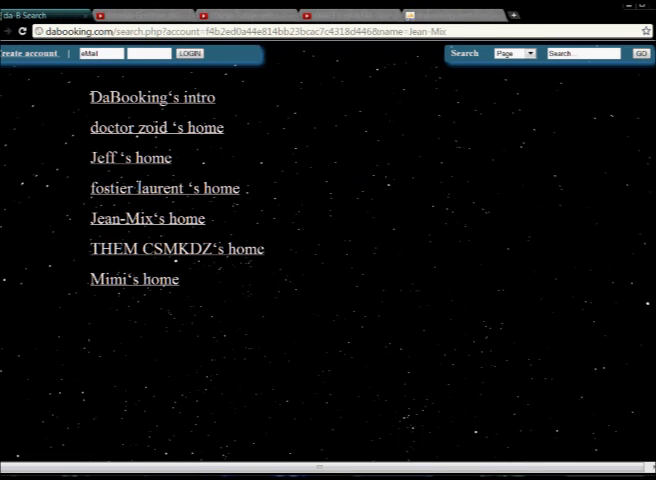
left_click(148, 218)
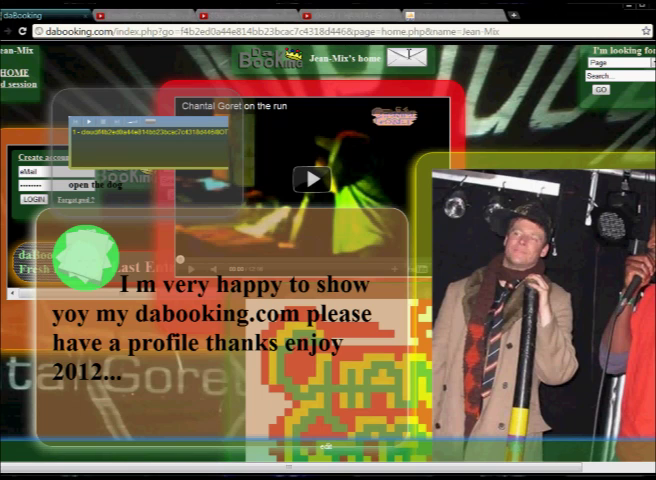
- Send an e-mail titled 'hello' with message '2012' and confirm the Mail sended alert
left_click(400, 58)
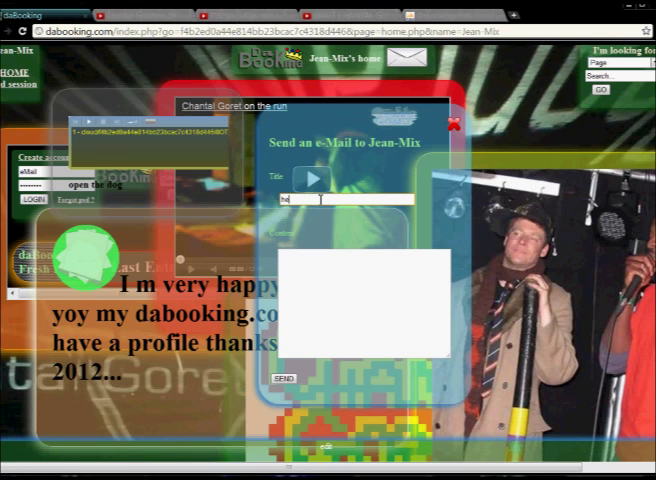
type("hello")
left_click(364, 302)
type("happy ")
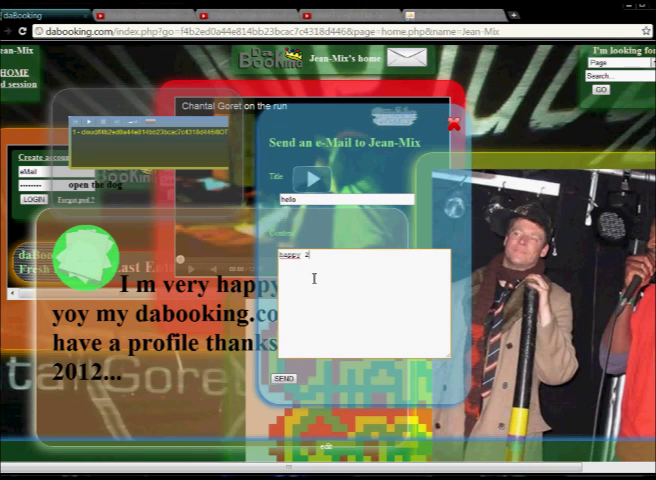
type("2012")
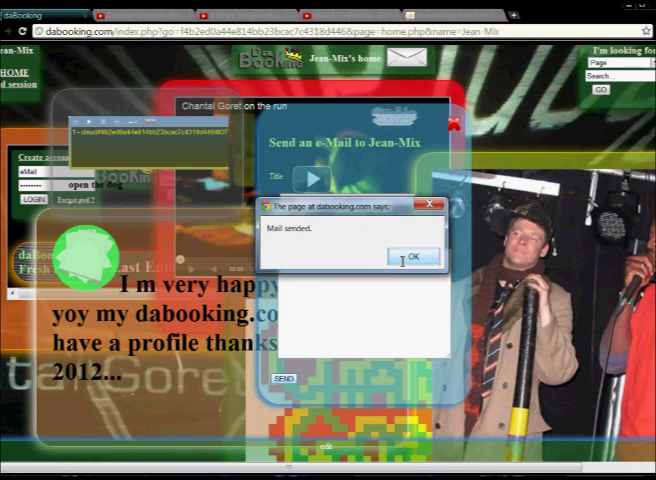
left_click(412, 256)
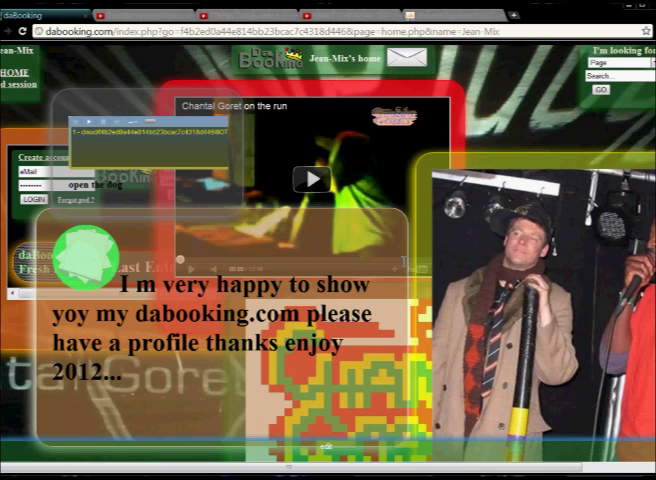